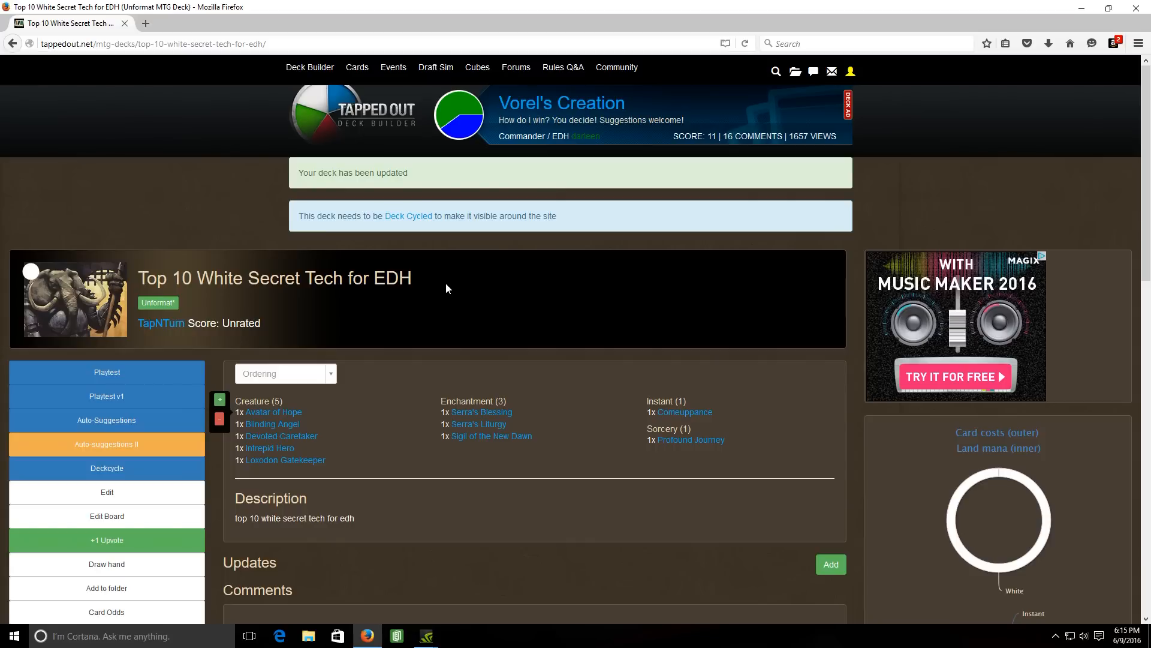
mouse_move(457, 302)
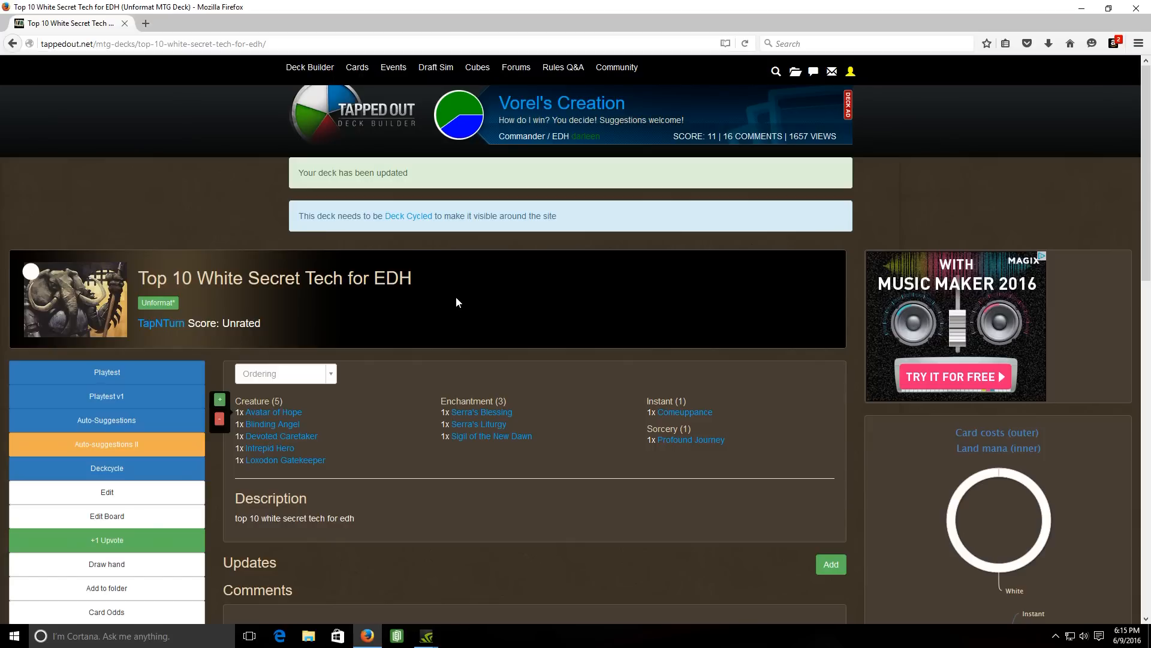
mouse_move(379, 402)
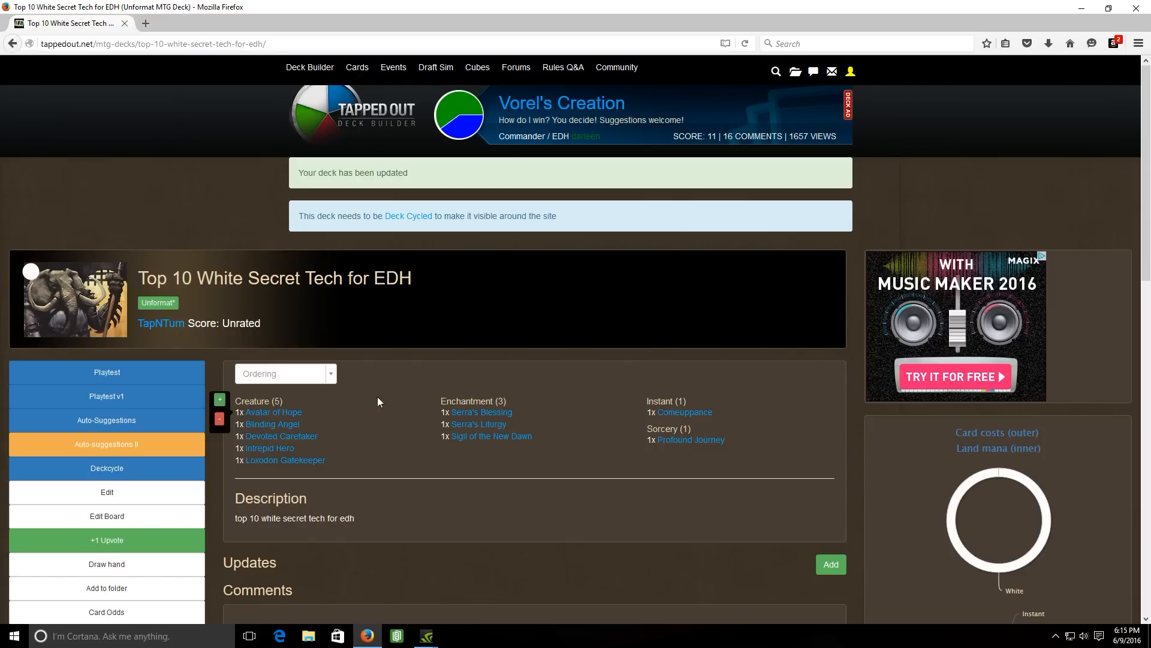
mouse_move(274, 412)
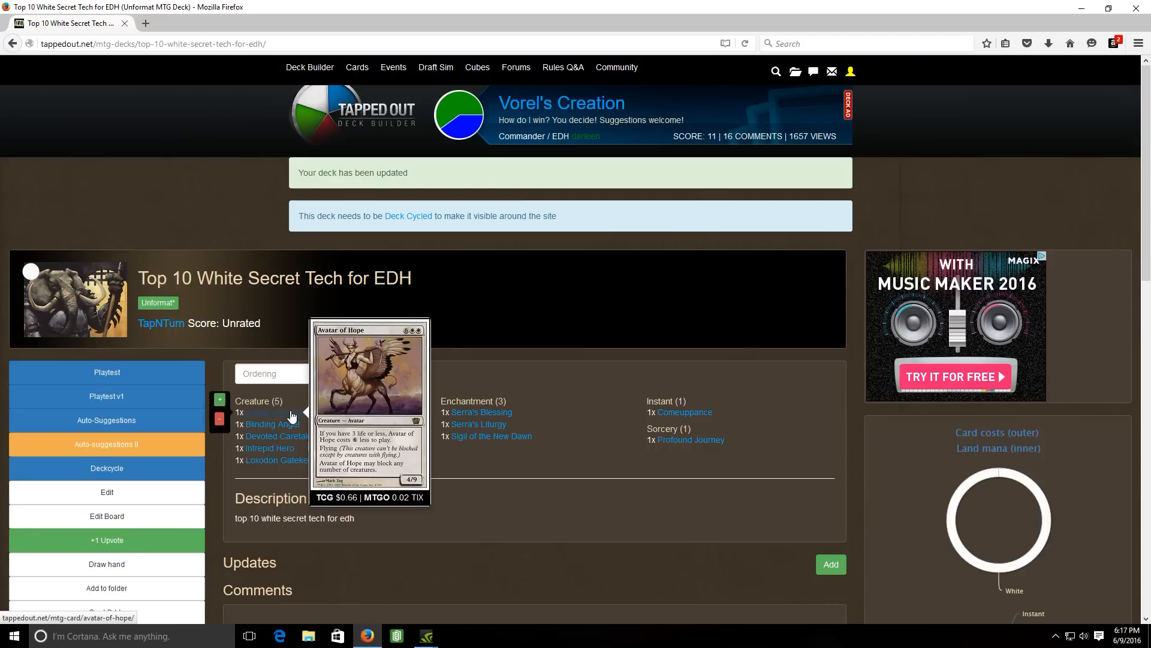
mouse_move(267, 424)
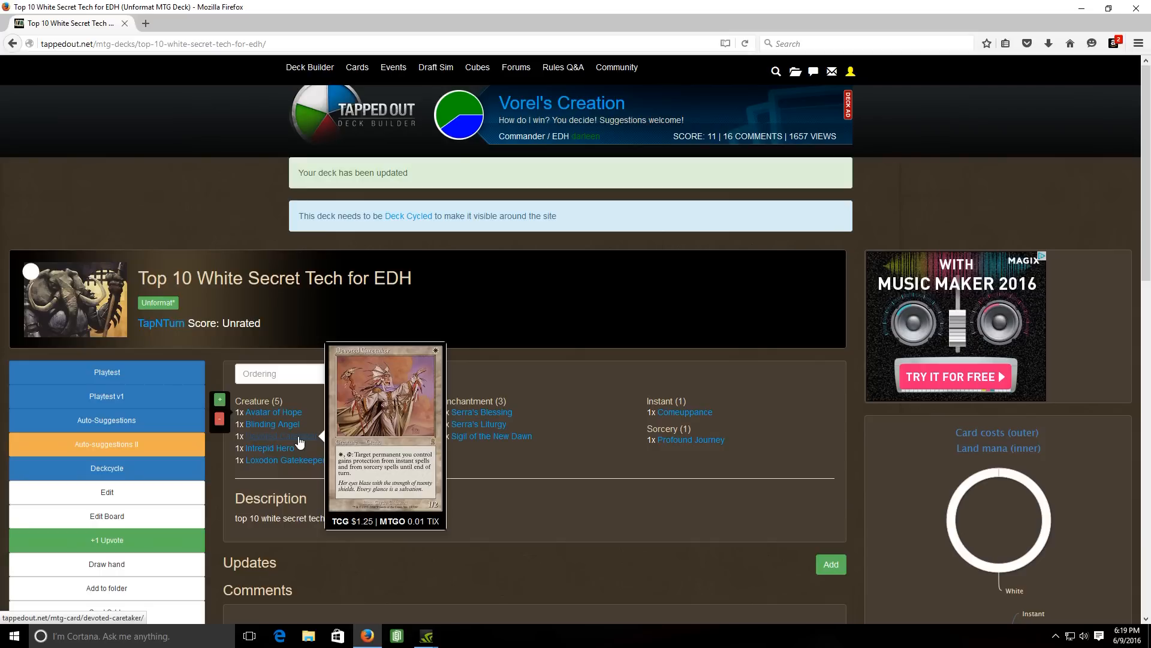
mouse_move(273, 448)
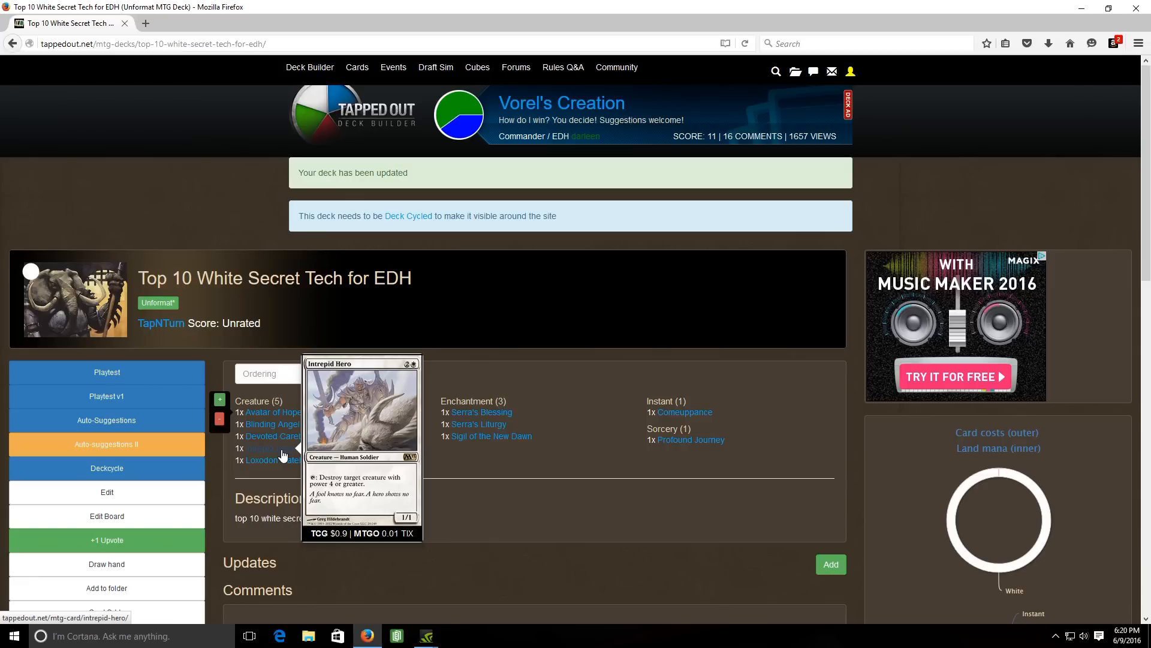
mouse_move(287, 460)
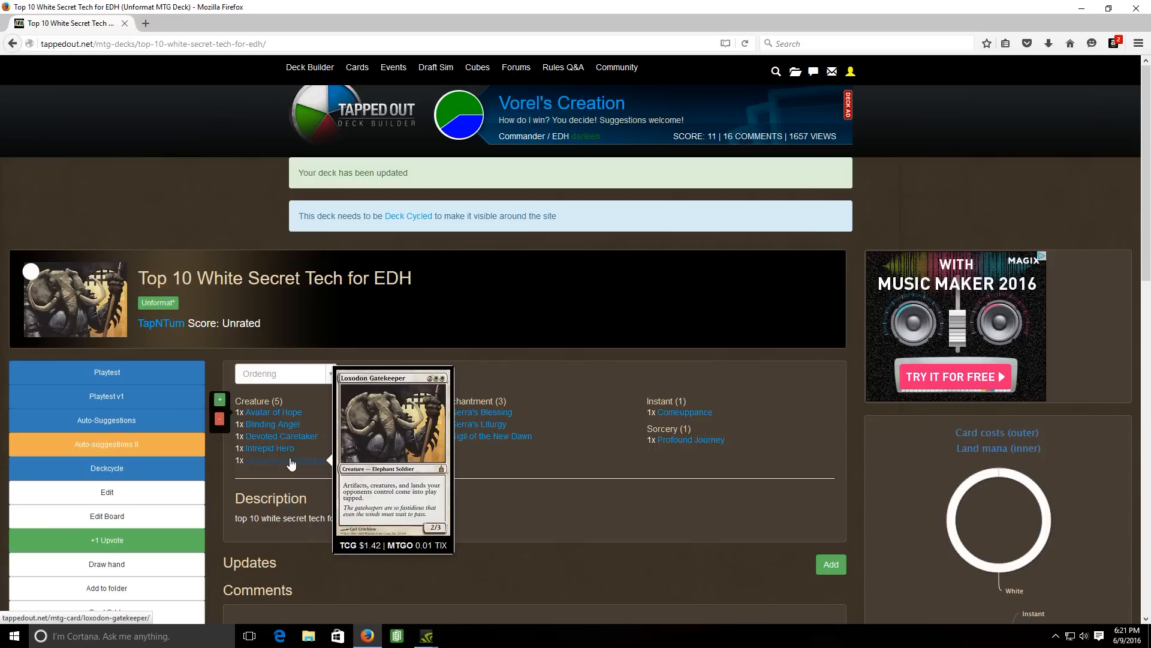
mouse_move(431, 524)
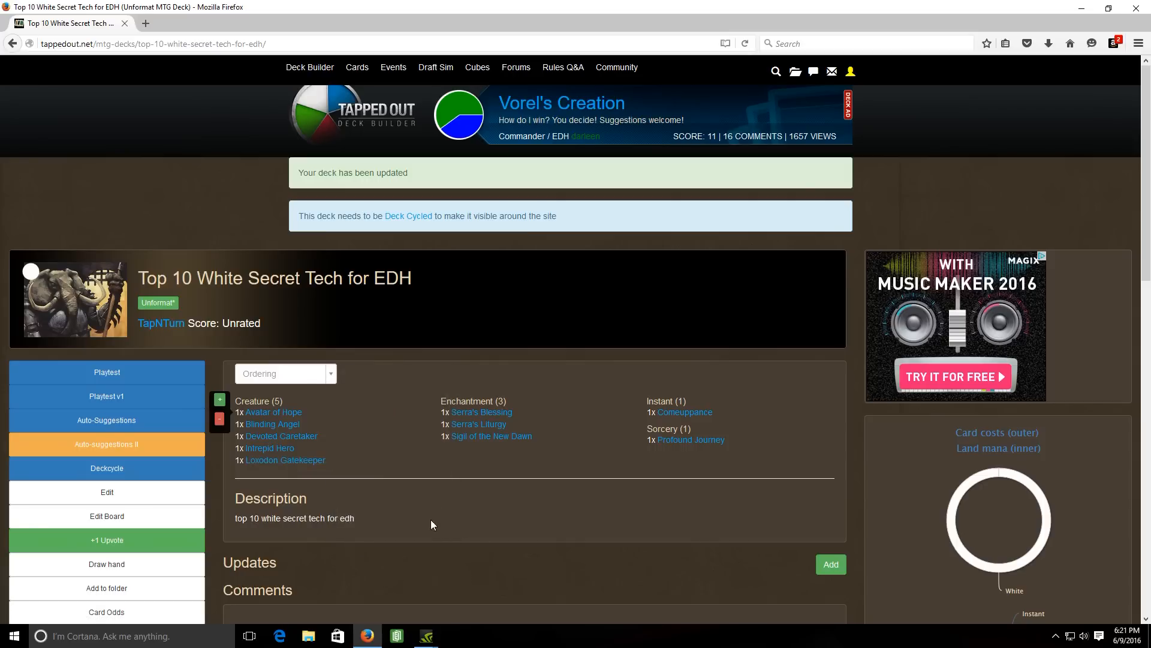
mouse_move(351, 435)
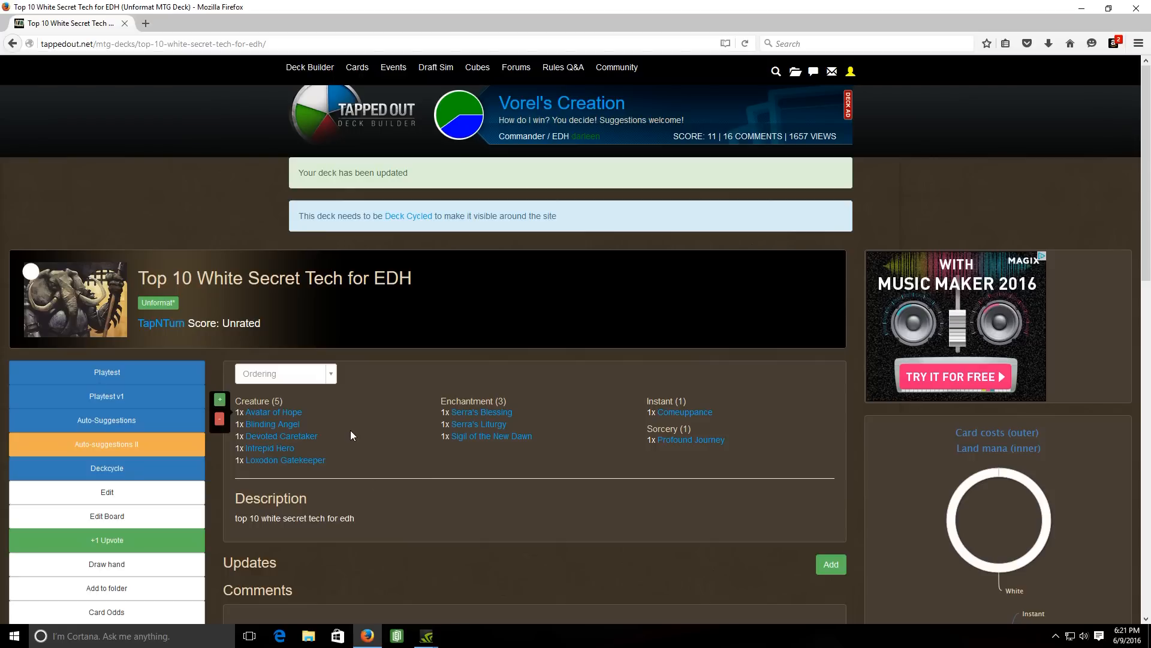
mouse_move(352, 433)
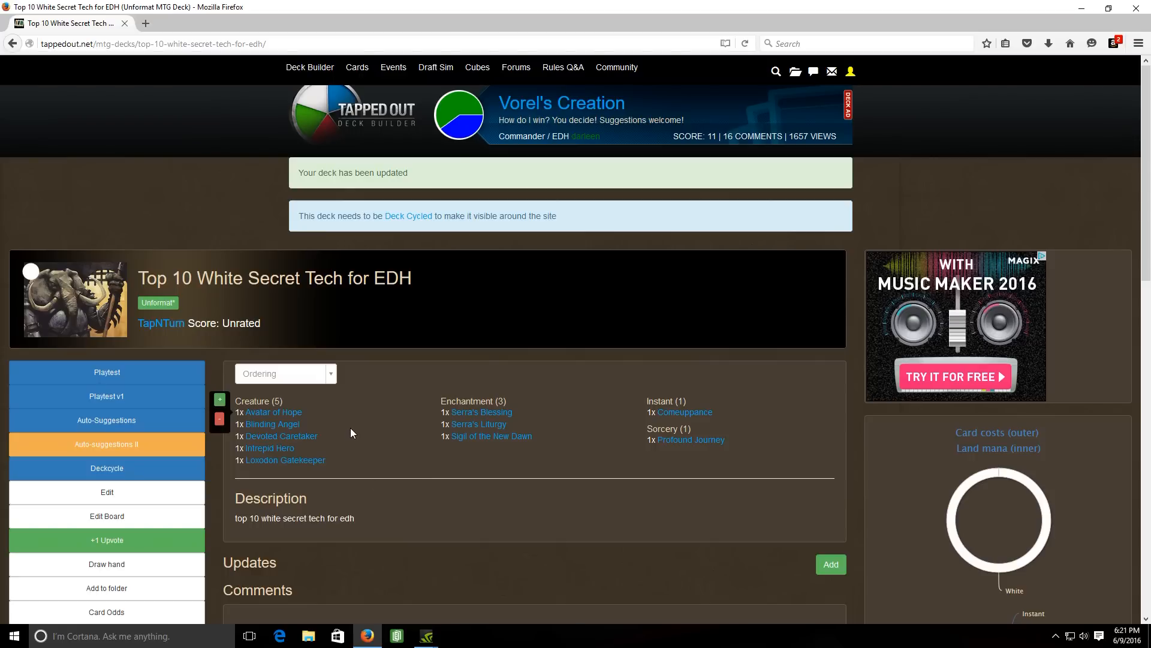
mouse_move(524, 380)
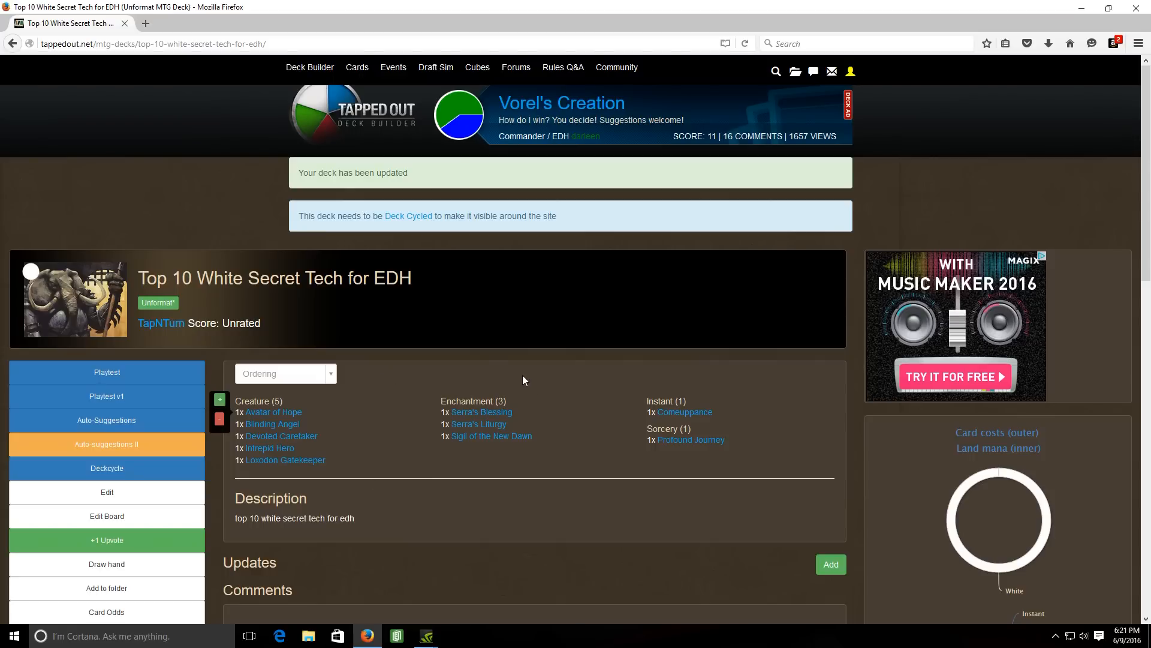
mouse_move(478, 411)
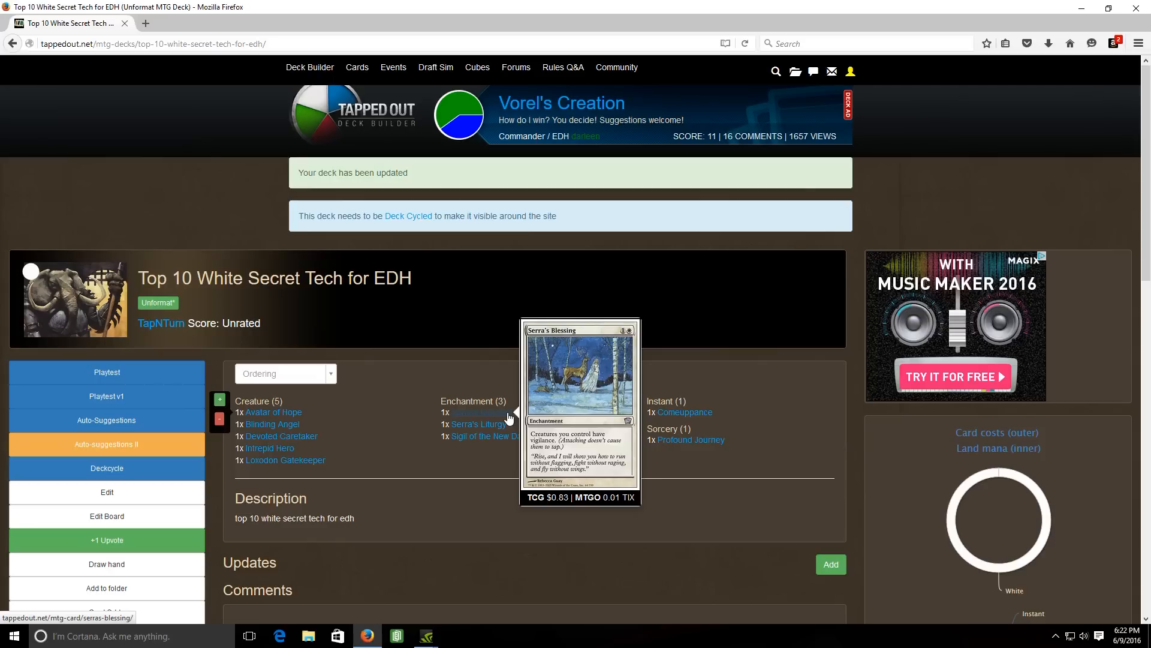
mouse_move(477, 424)
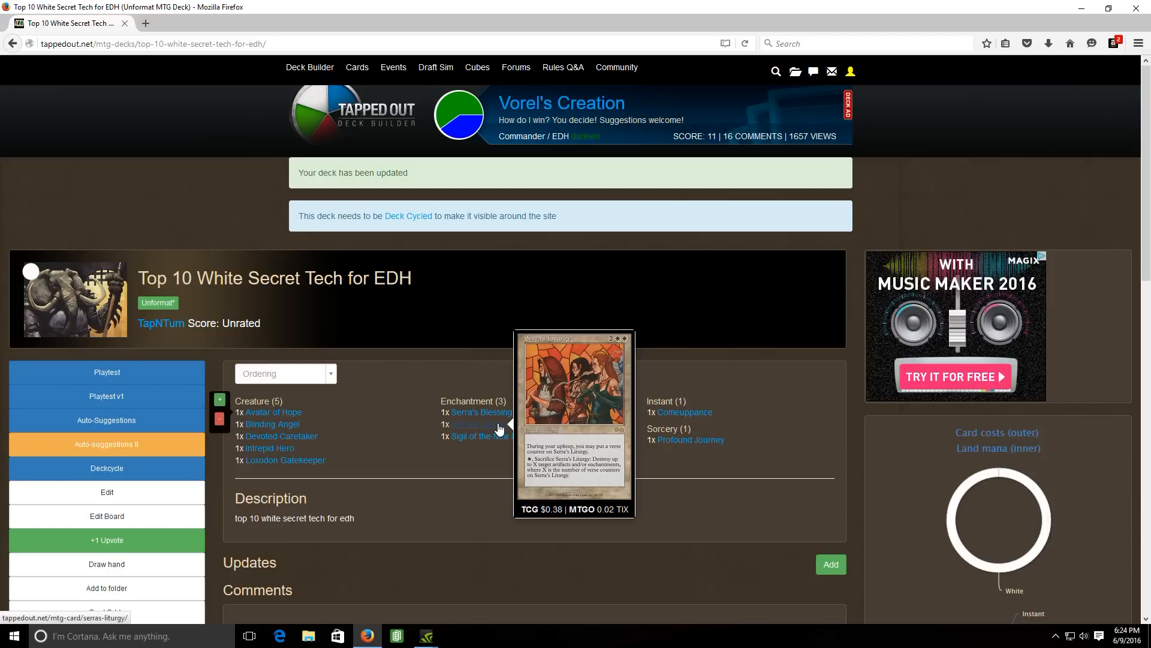
mouse_move(510, 457)
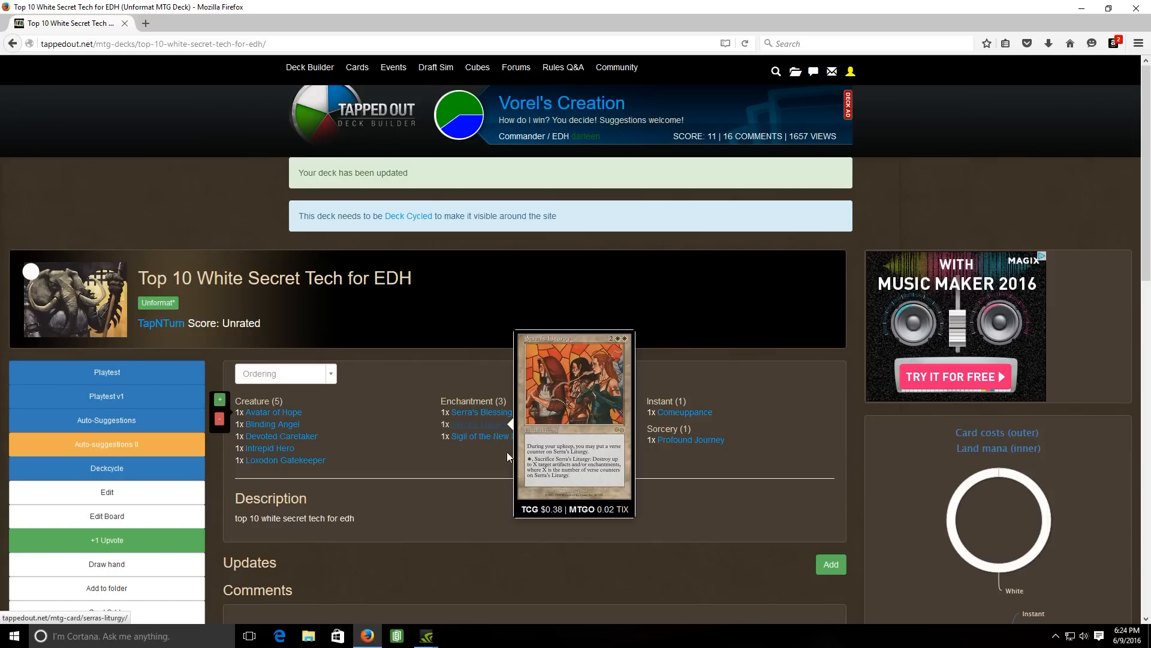
mouse_move(484, 436)
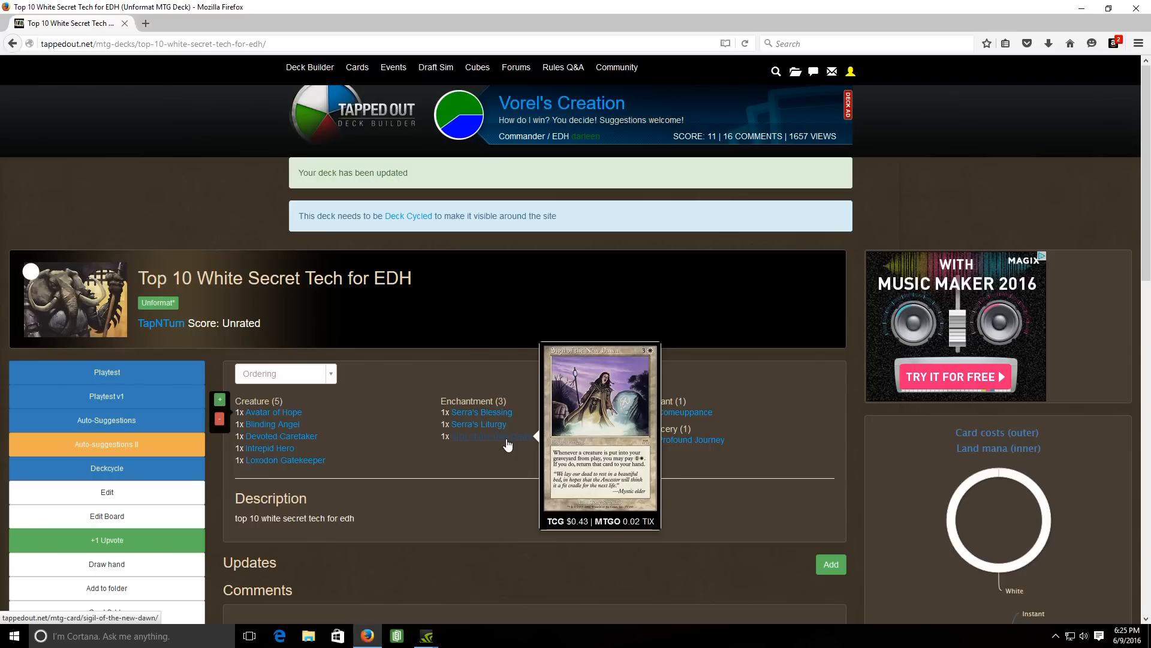
mouse_move(683, 545)
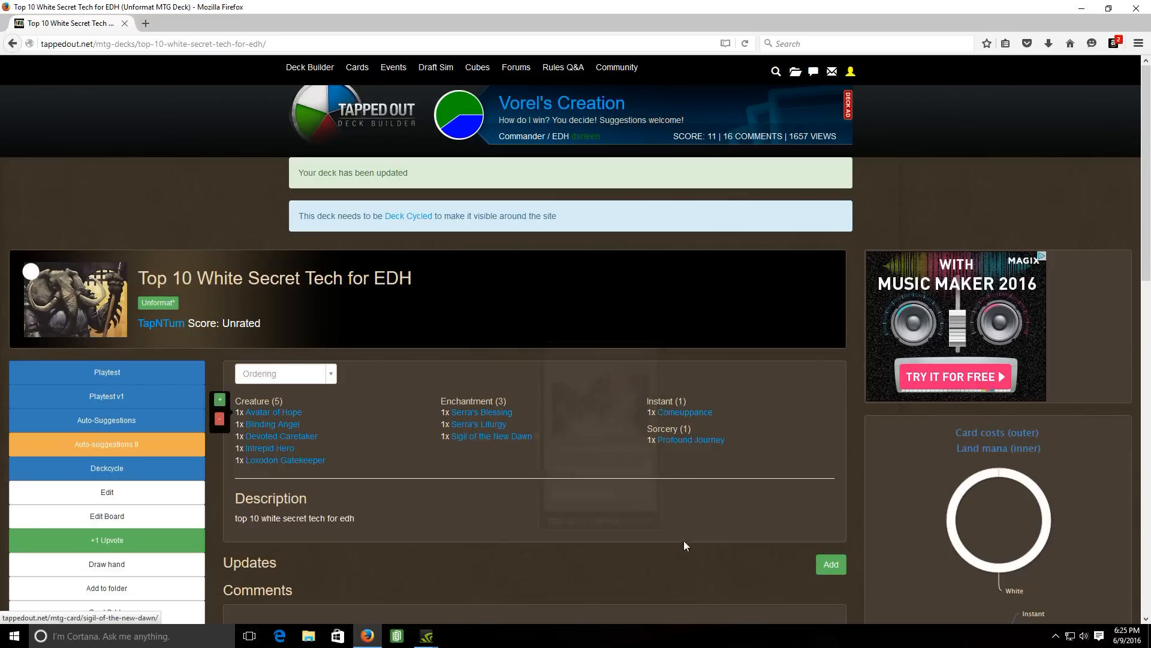
mouse_move(749, 401)
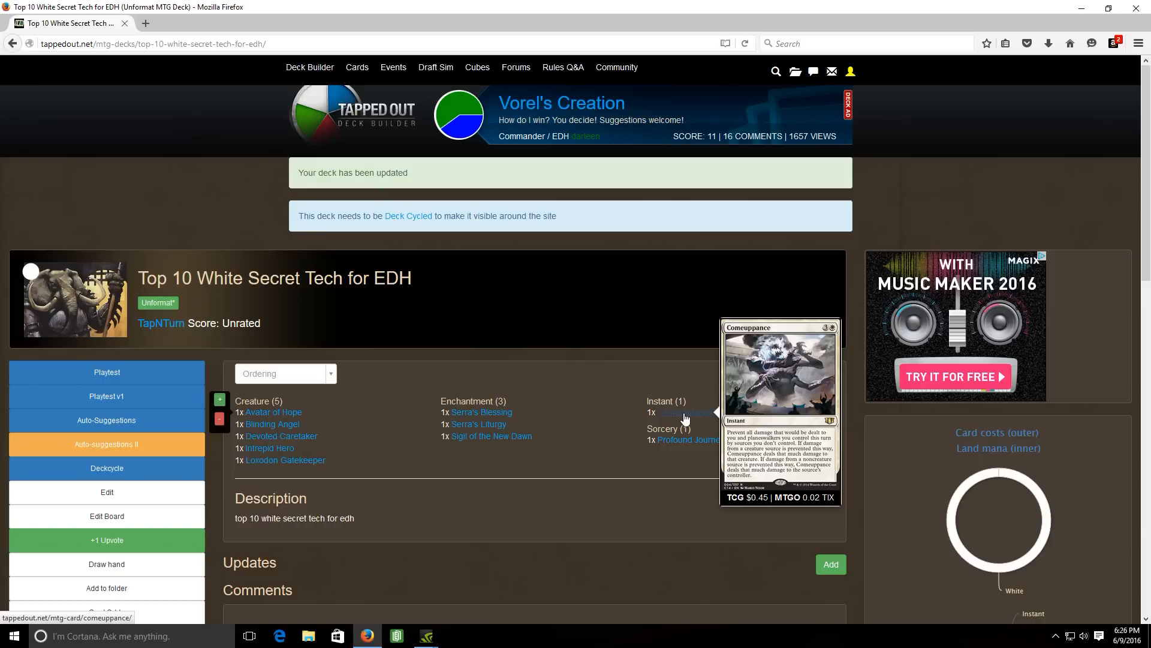
mouse_move(710, 412)
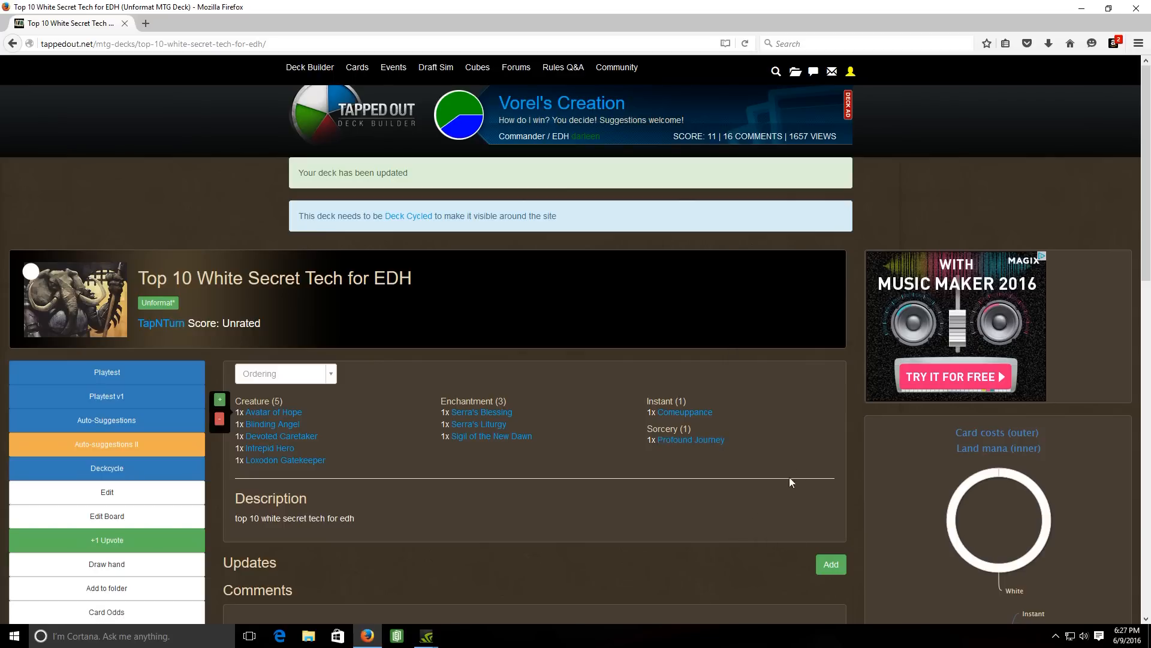
mouse_move(435, 282)
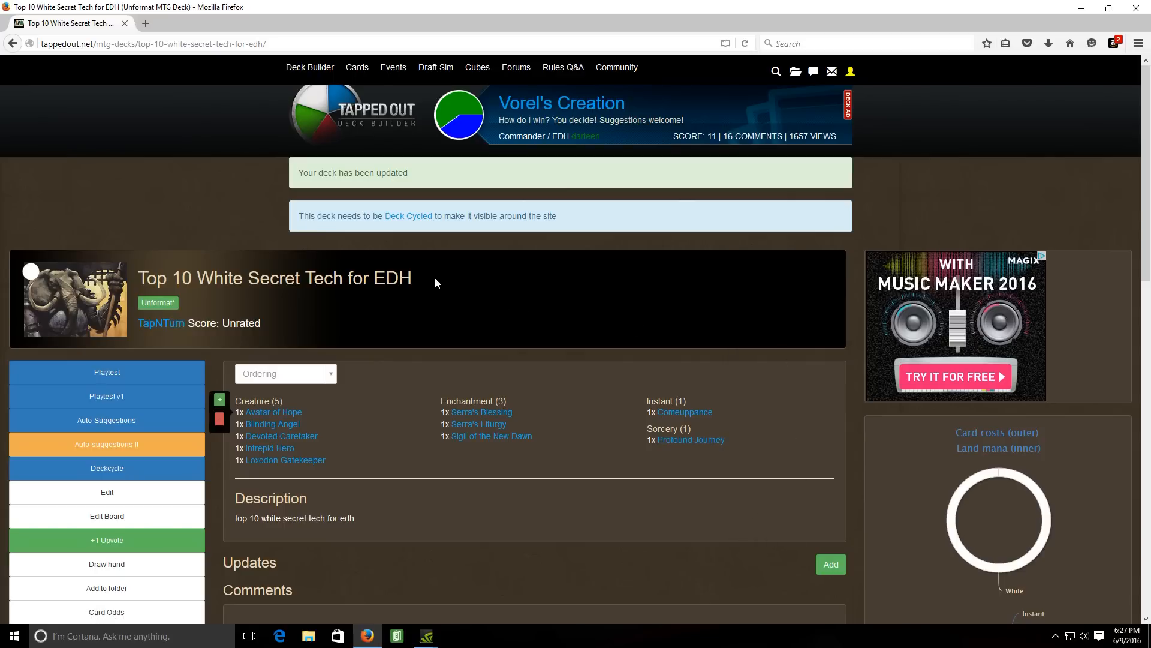